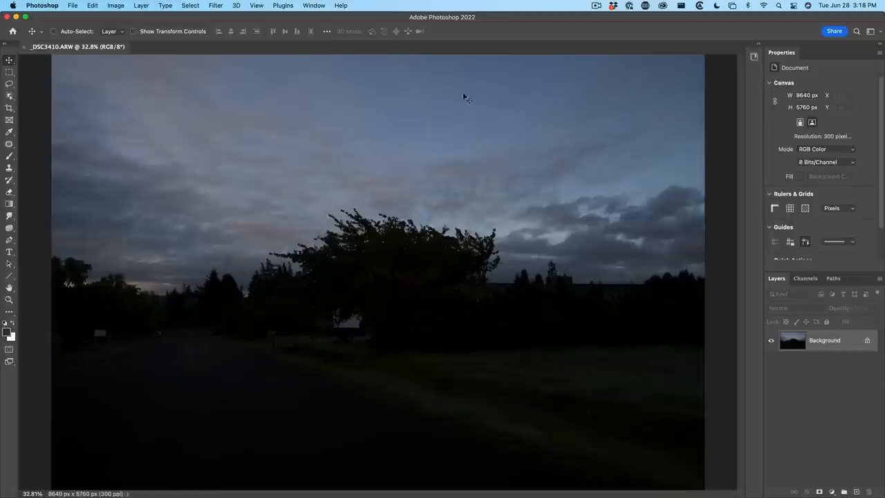
mouse_move(318, 229)
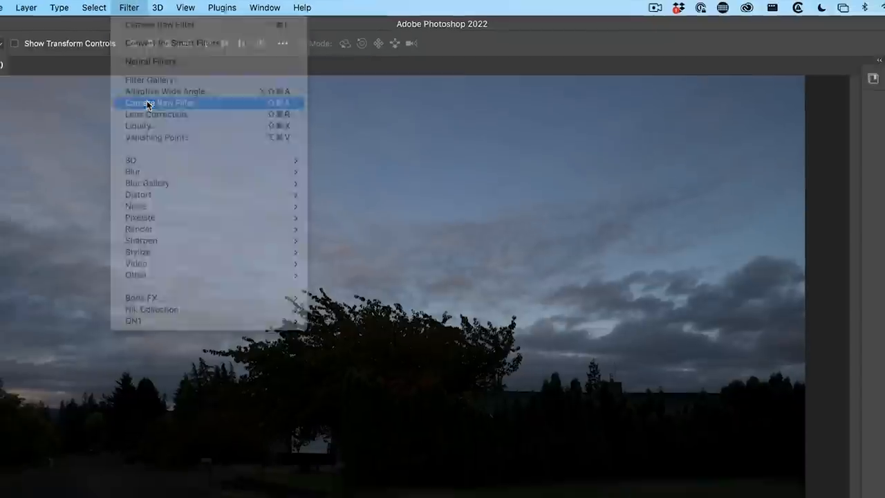
Dismiss Photoshop's Filter menu and switch over to the same dusk photo in Lightroom Classic
click(159, 103)
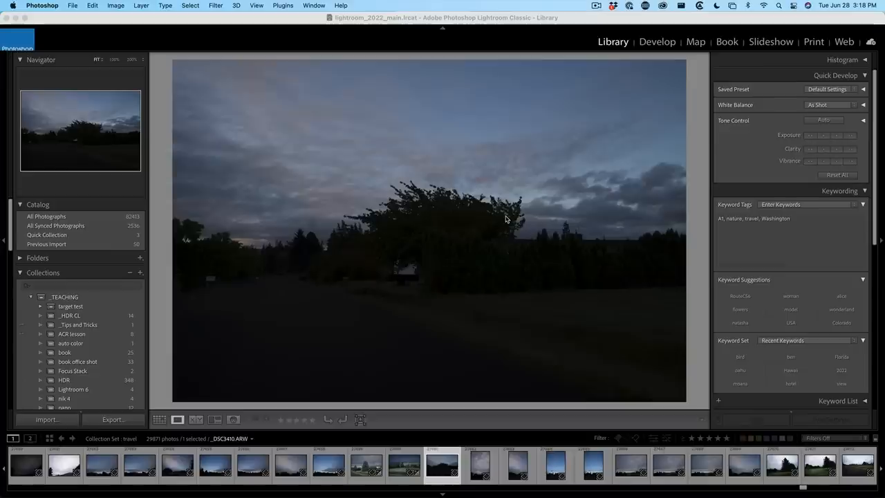
mouse_move(584, 66)
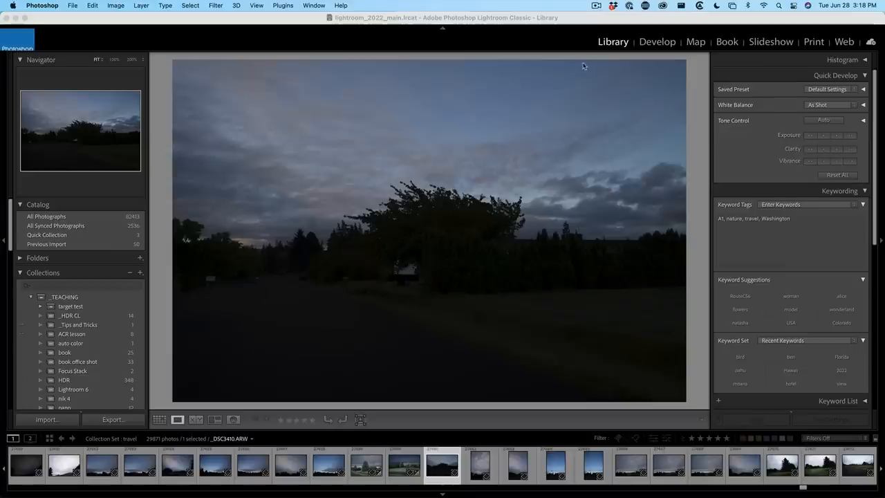
Enter the Develop module and create a Select Sky mask on the dusk photo
click(657, 42)
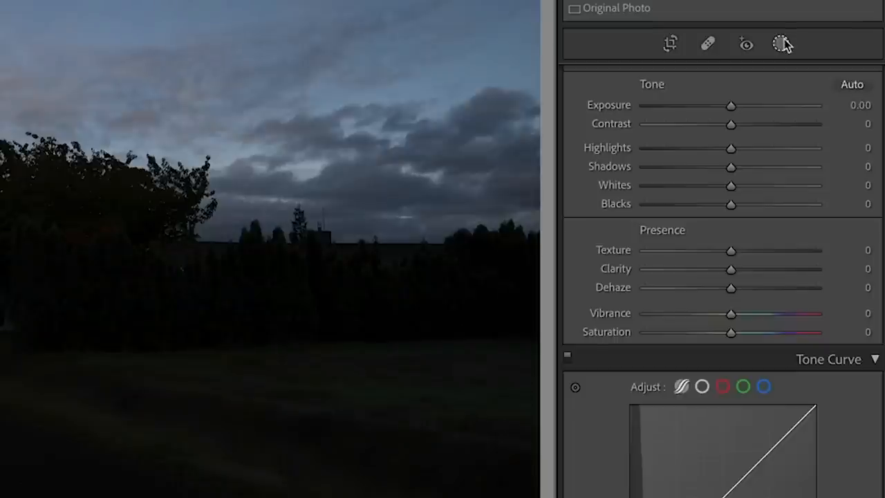
click(783, 43)
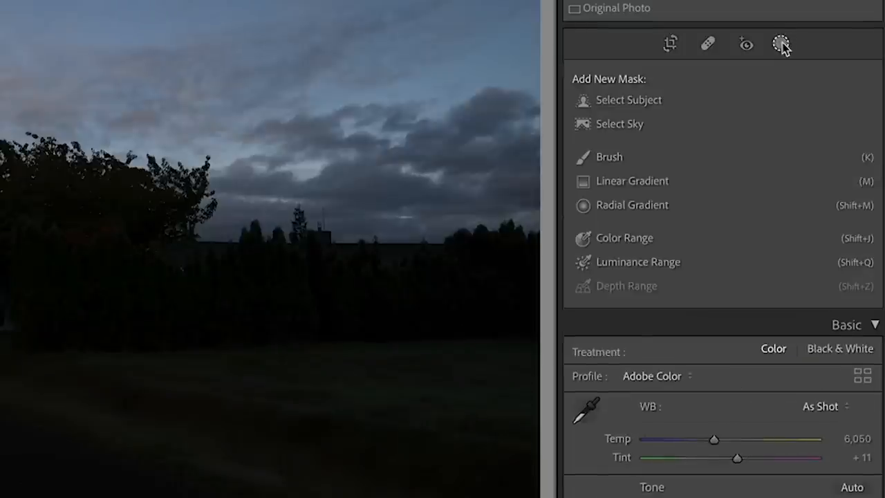
mouse_move(638, 127)
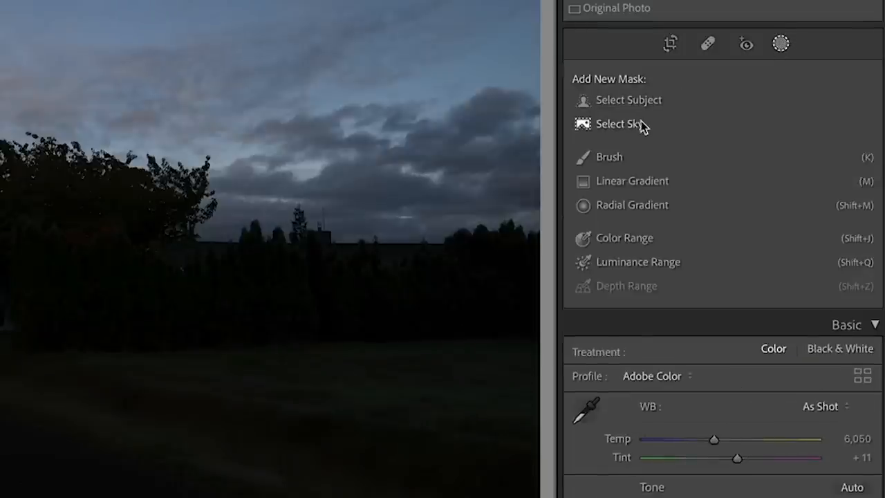
click(617, 124)
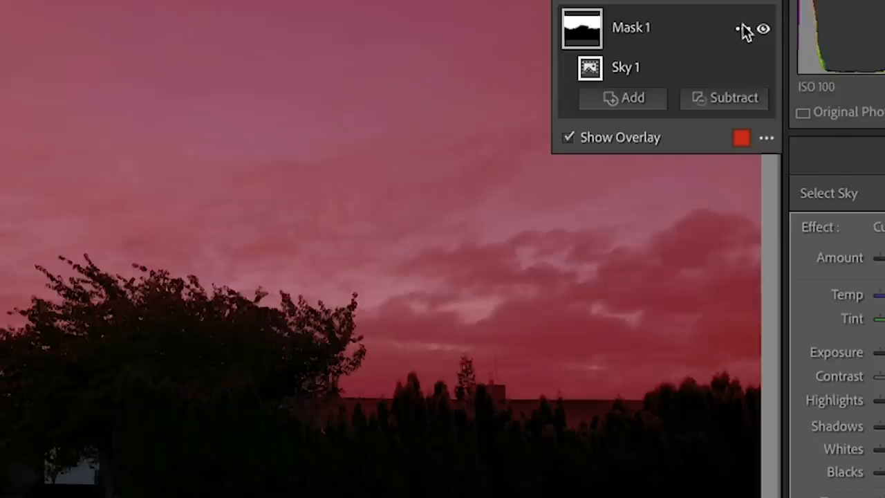
Invert the sky mask so the overlay covers the trees, road and field
click(741, 28)
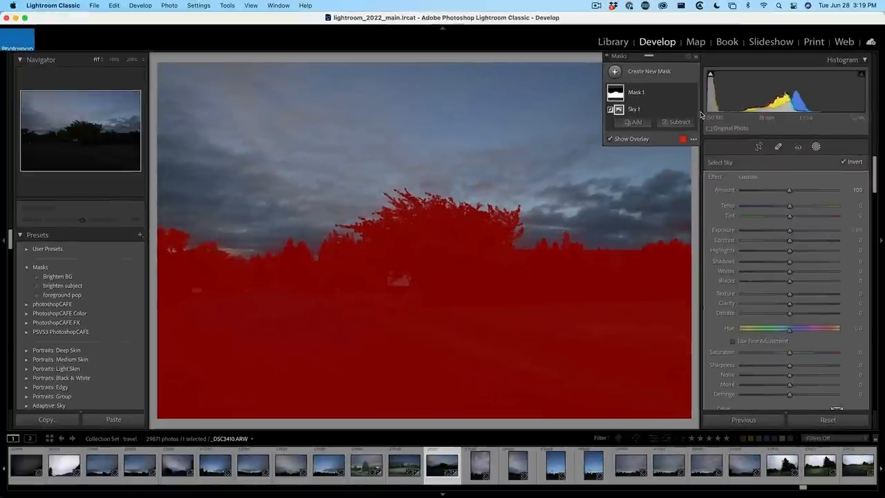
mouse_move(230, 273)
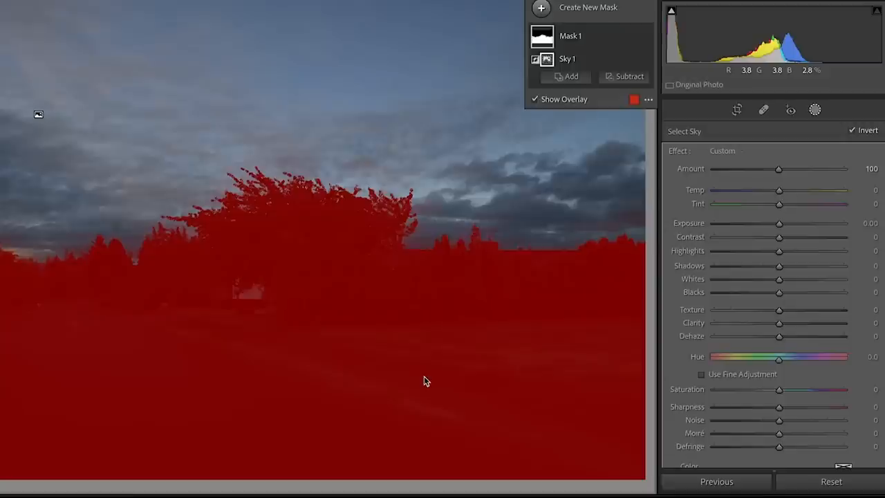
mouse_move(307, 241)
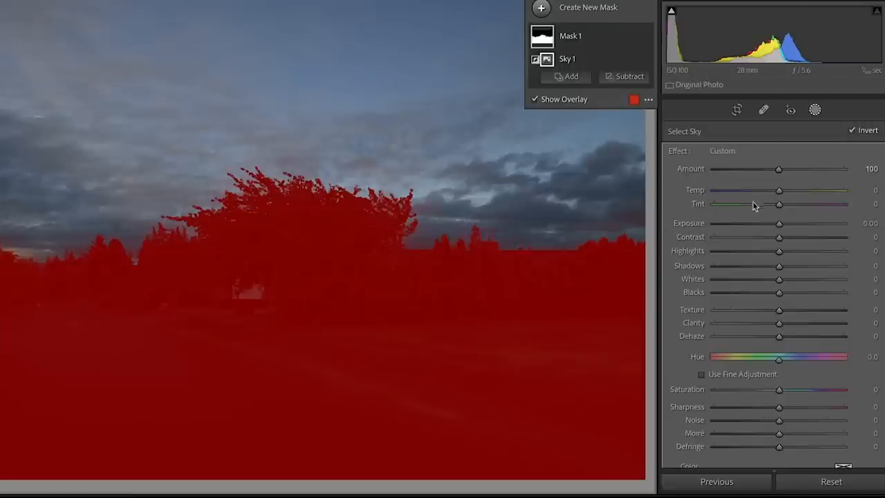
Hide the mask overlay and raise the foreground mask's exposure to 2.34 and shadows to 39
click(534, 99)
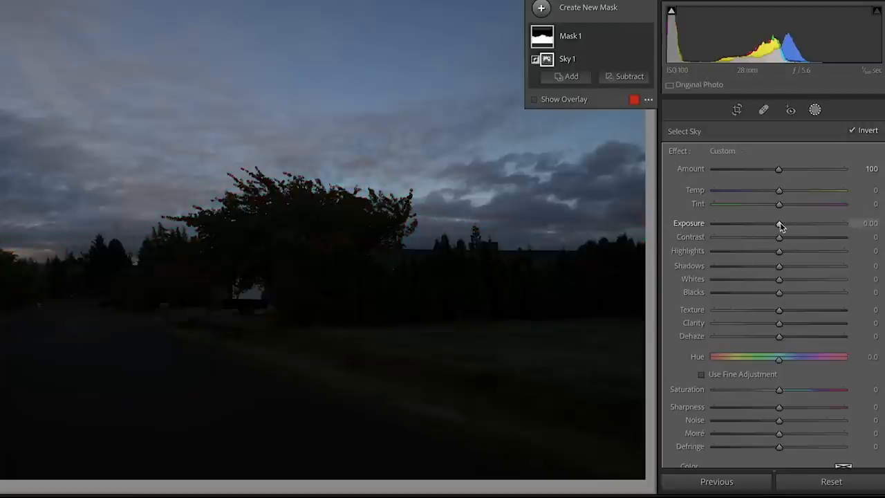
drag(780, 223, 816, 222)
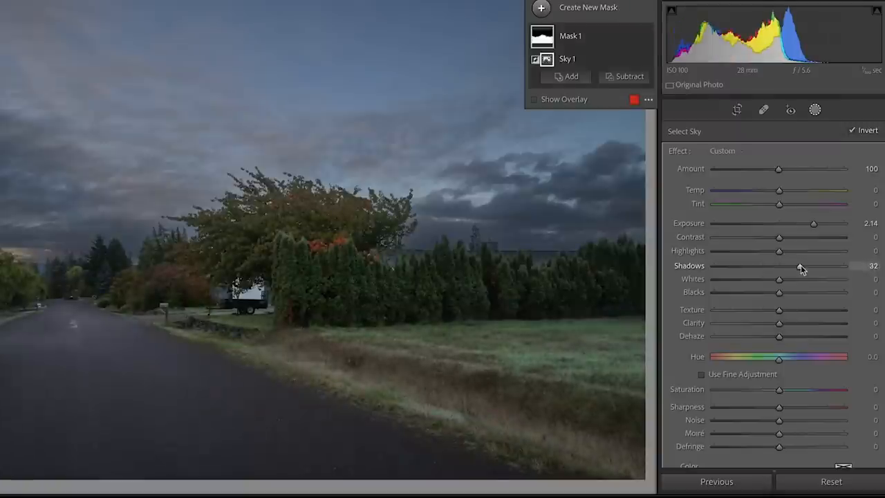
drag(777, 266, 802, 265)
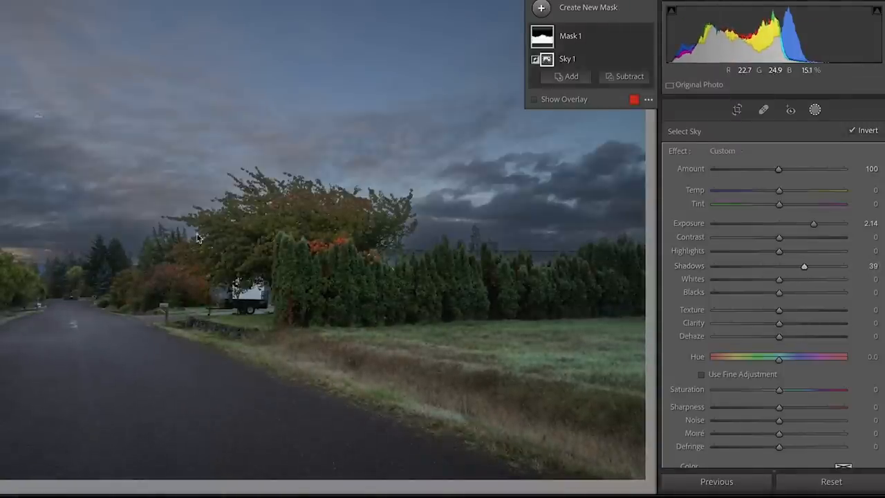
mouse_move(815, 227)
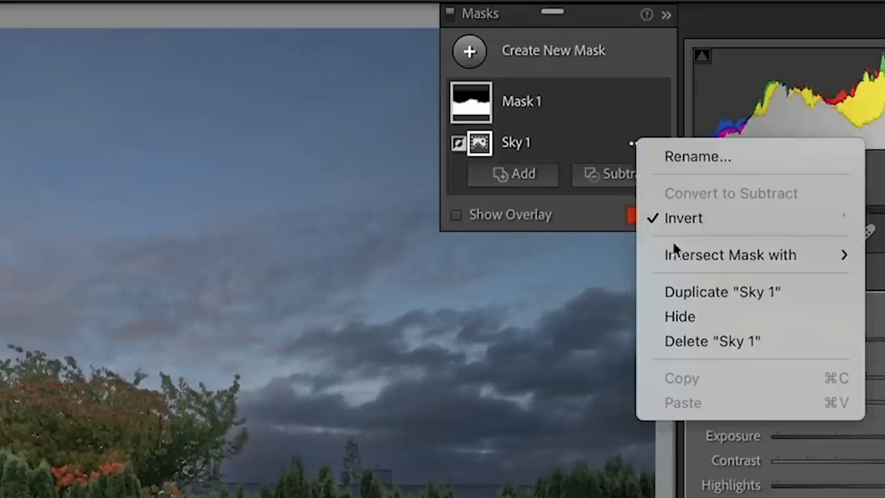
mouse_move(730, 255)
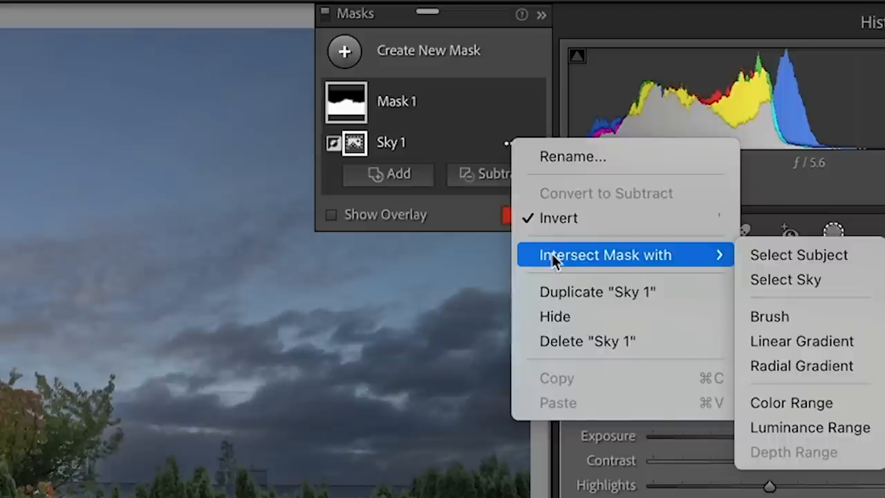
mouse_move(809, 427)
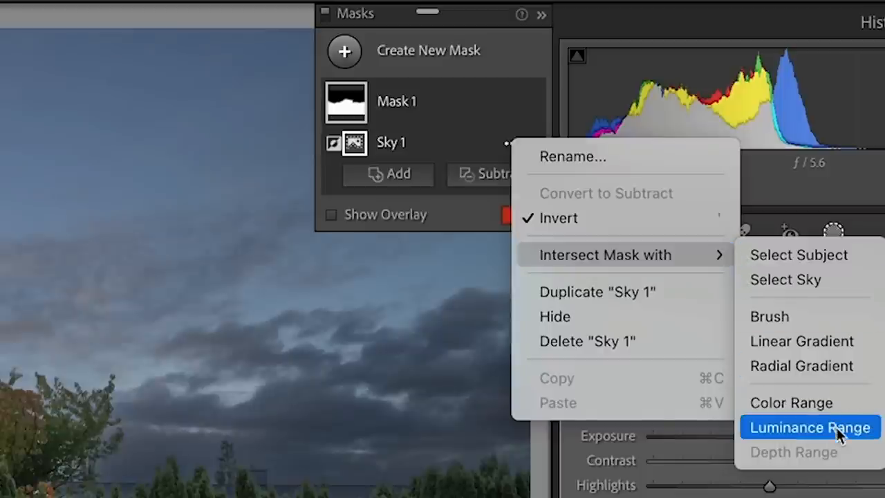
Intersect the Sky 1 component with a Luminance Range component
click(809, 427)
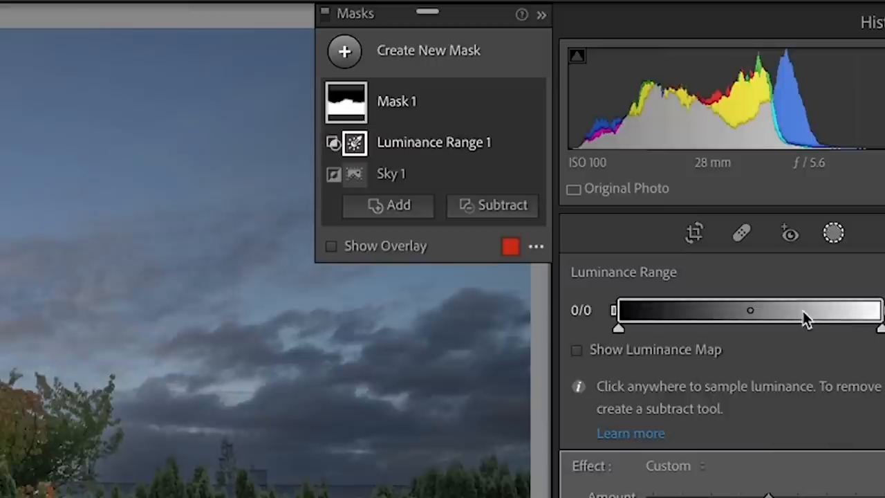
mouse_move(689, 349)
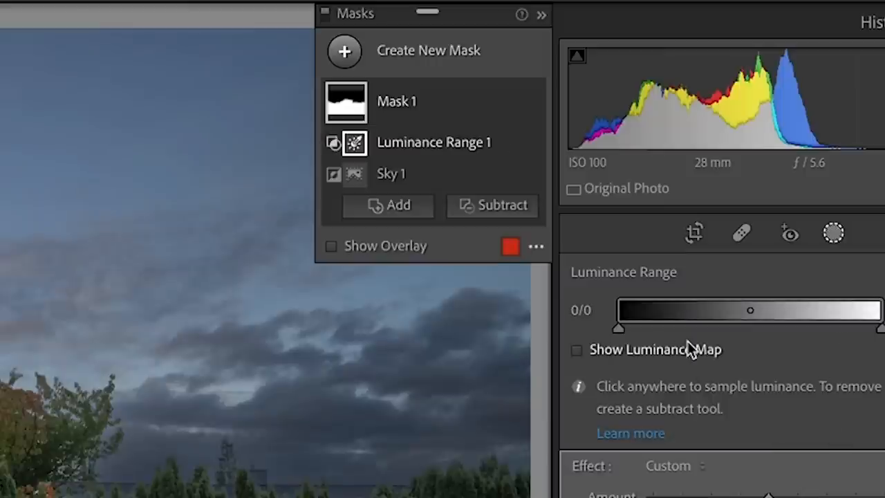
Show the luminance map and set the range to cover only the darker foreground tones
click(577, 350)
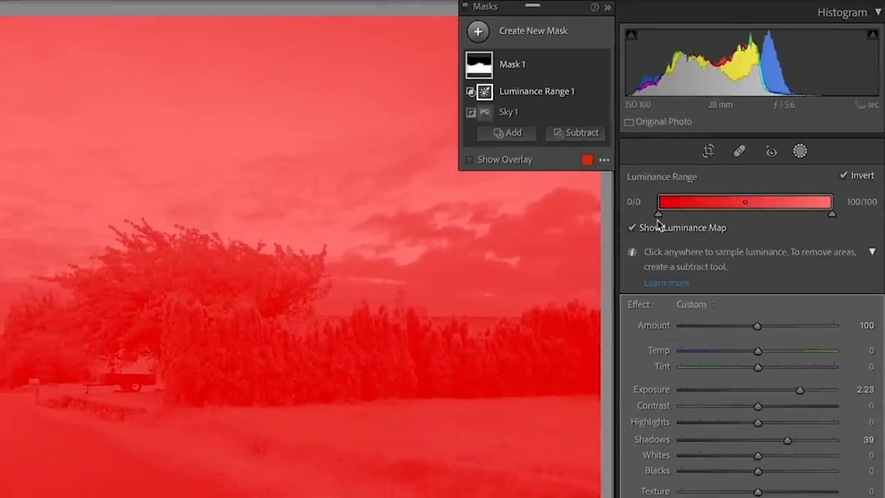
drag(658, 213, 697, 213)
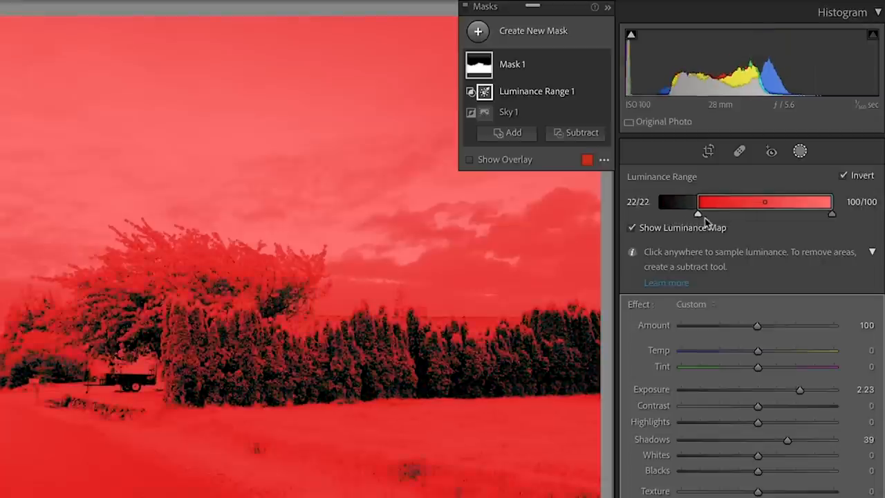
drag(697, 213, 726, 213)
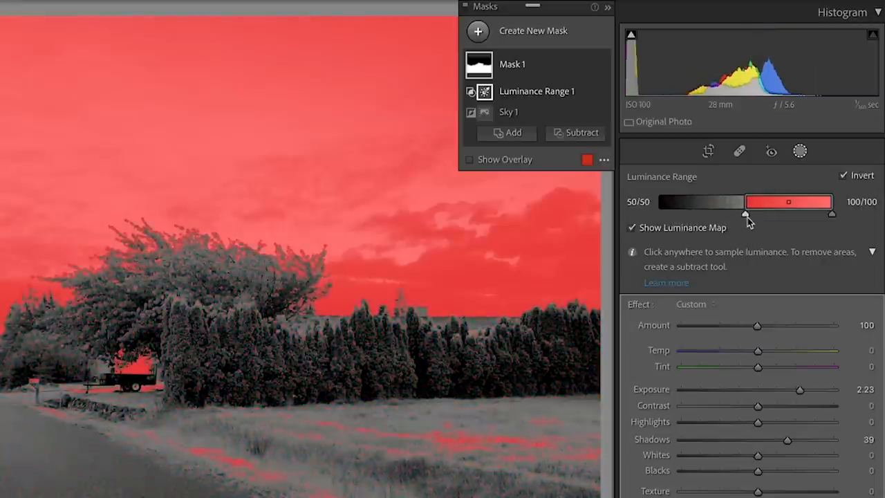
drag(750, 213, 670, 213)
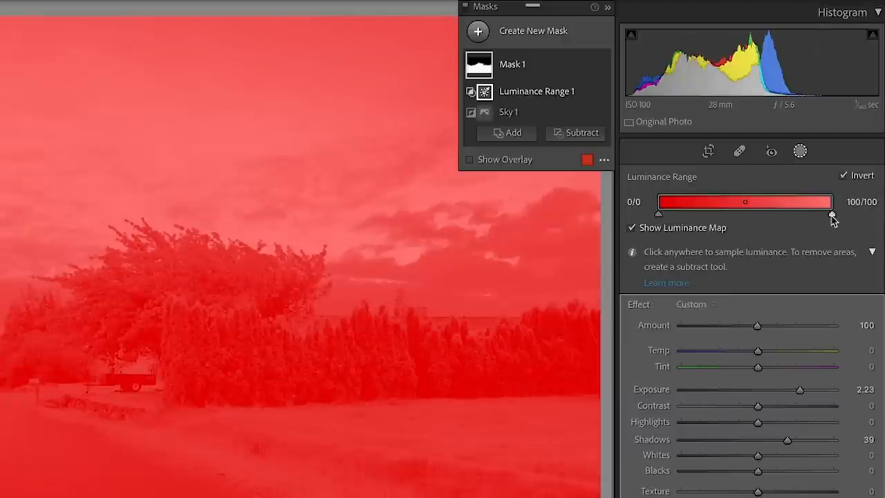
drag(833, 201, 800, 202)
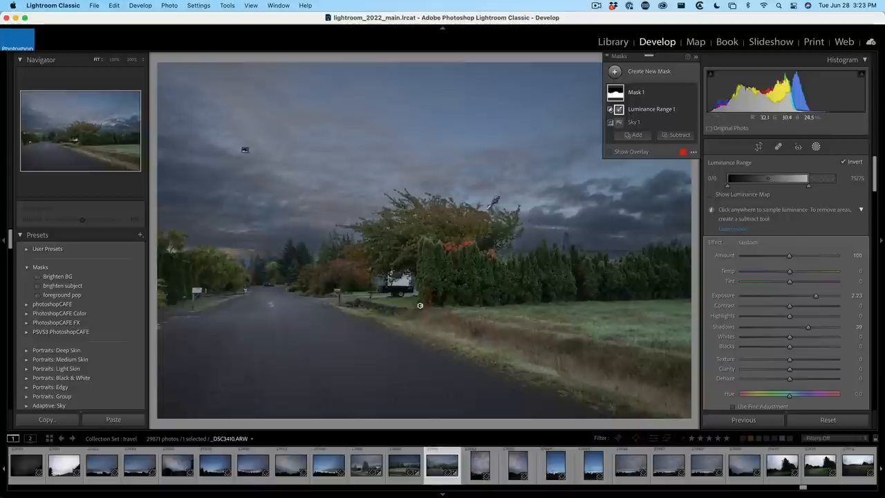
drag(807, 178, 822, 178)
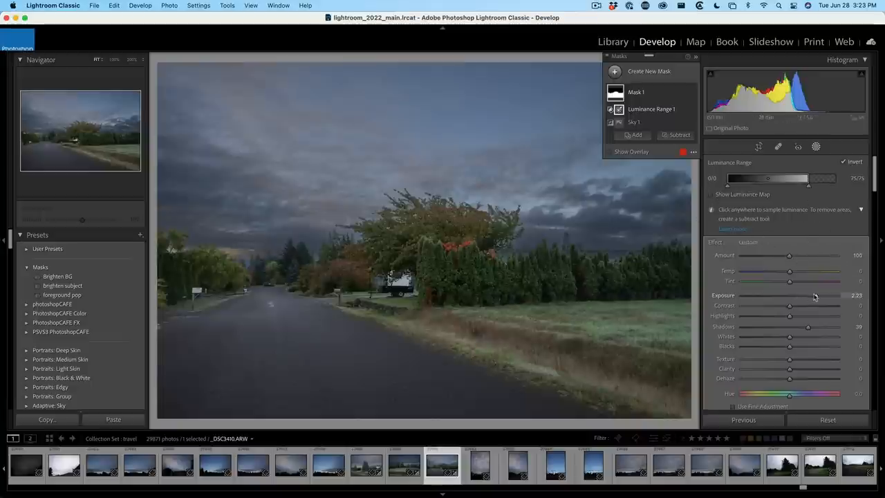
Raise the masked foreground's exposure to about 2.45
drag(816, 296, 827, 296)
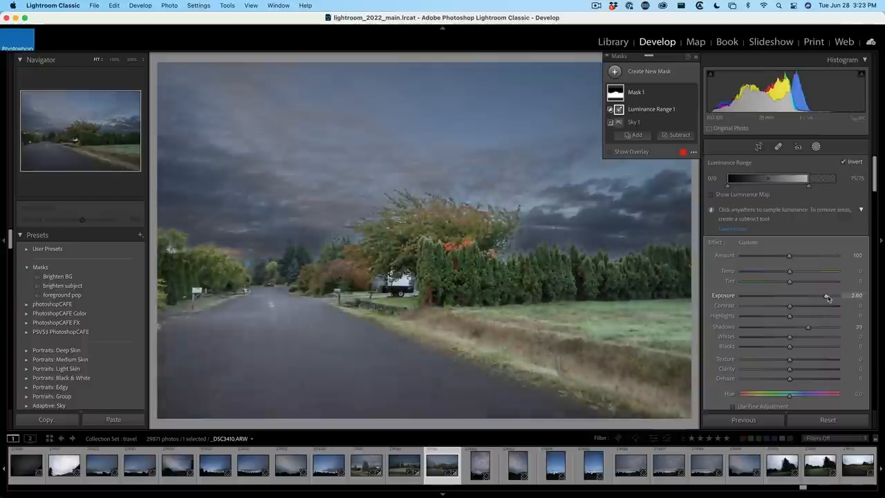
drag(827, 296, 819, 296)
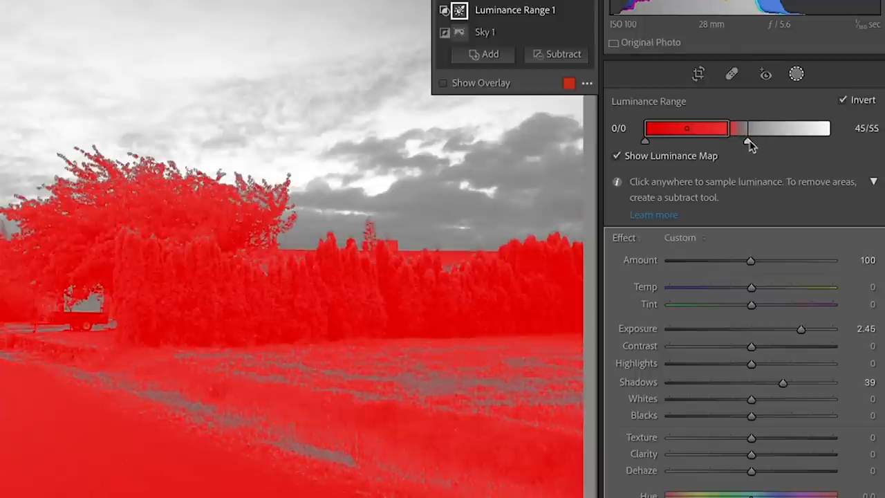
Widen the luminance range to about 57/67, tune the upper falloff and hide the luminance map
drag(739, 139, 753, 140)
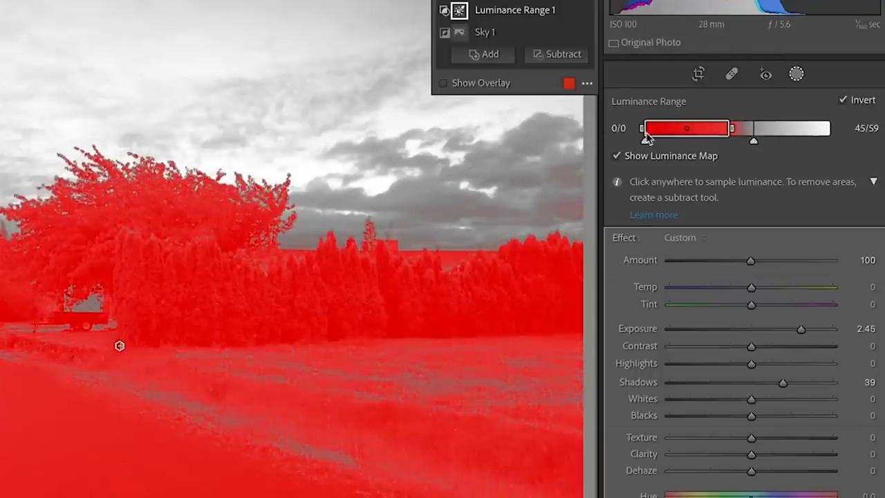
click(617, 155)
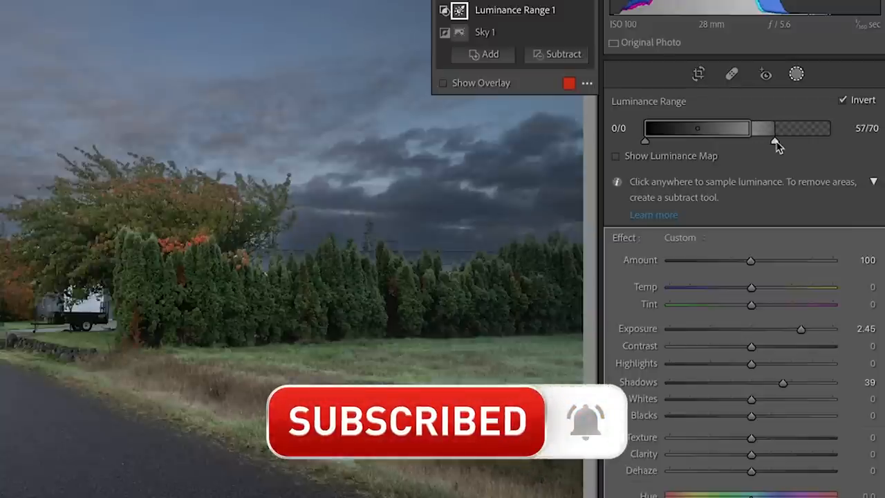
drag(777, 138, 758, 135)
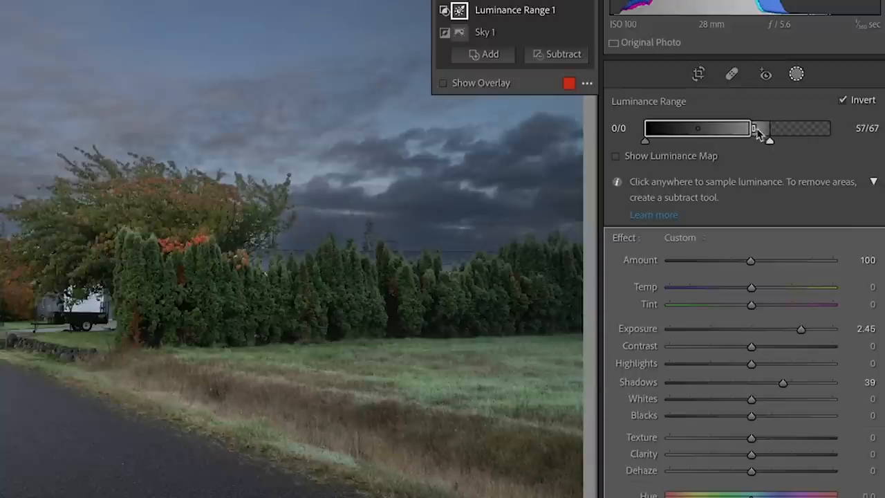
drag(760, 138, 780, 138)
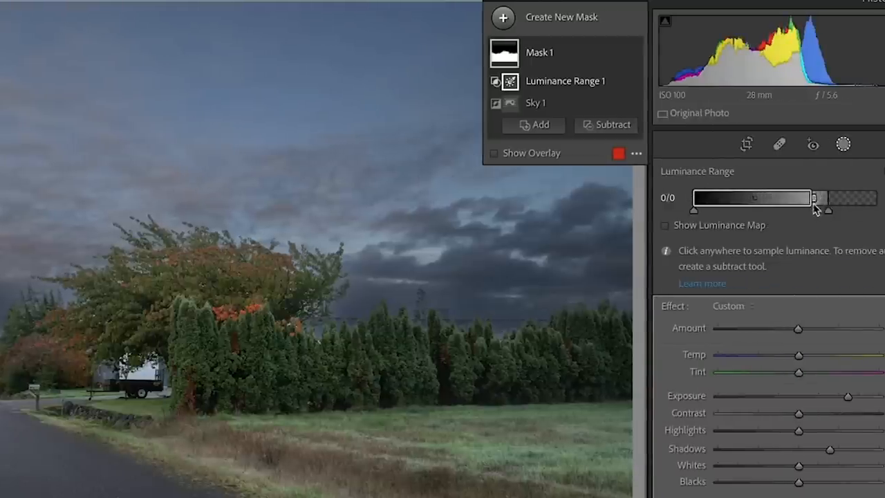
drag(827, 211, 821, 210)
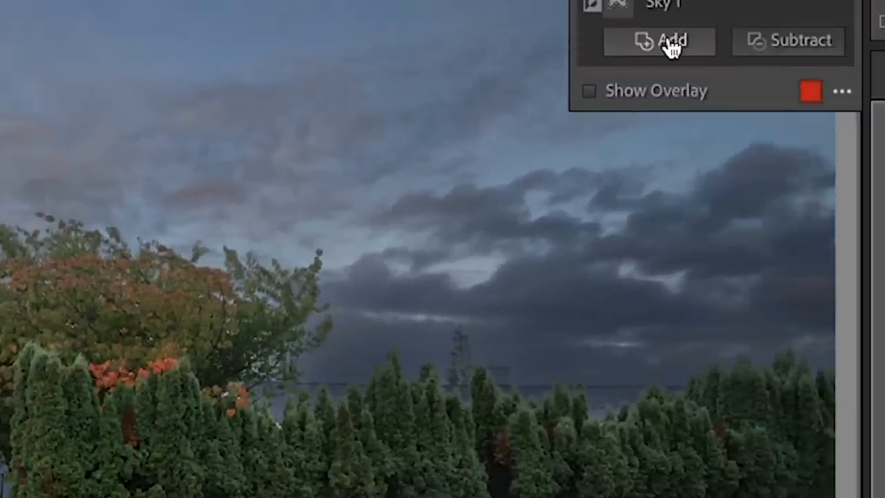
Add a Brush component to the mask with Auto Mask off and paint brightening onto the treeline
click(658, 40)
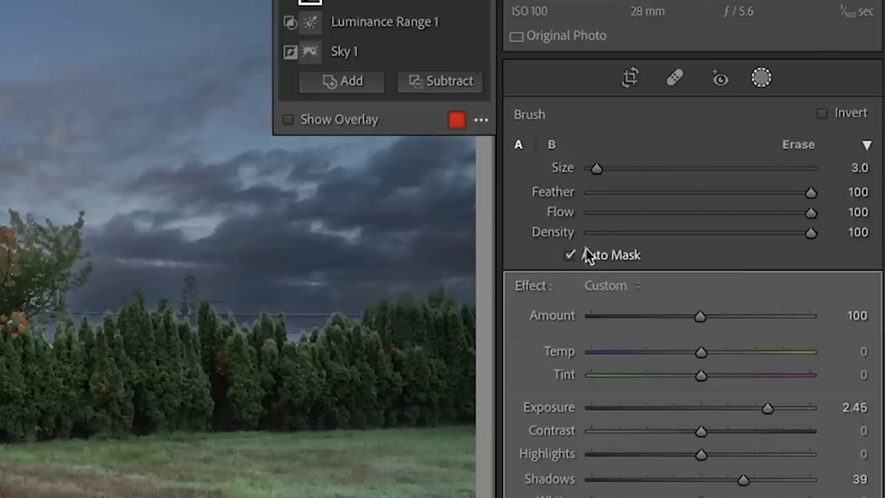
mouse_move(578, 260)
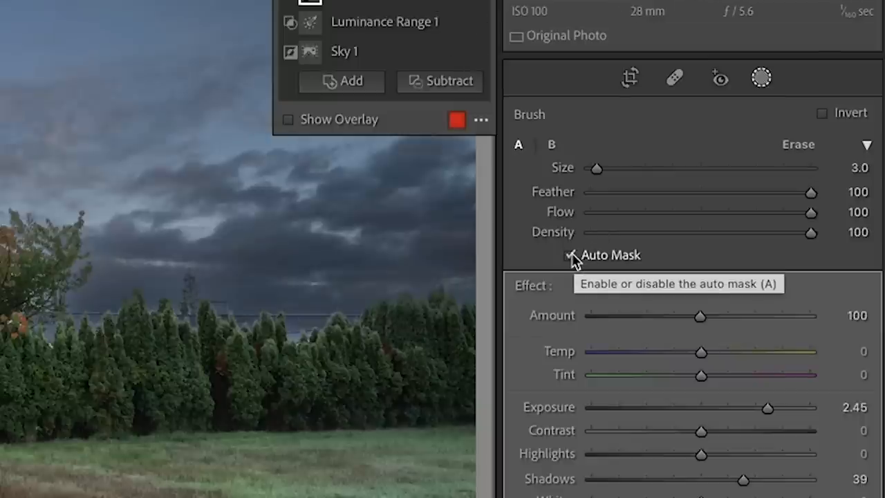
click(569, 254)
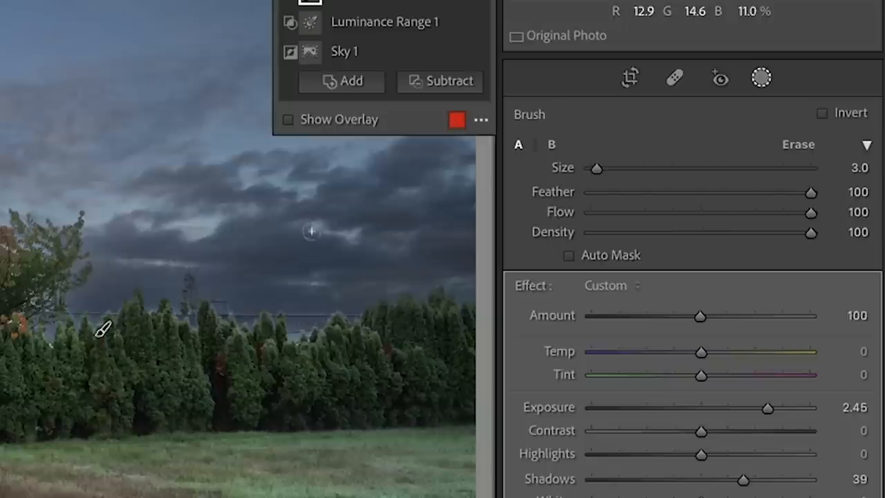
click(569, 254)
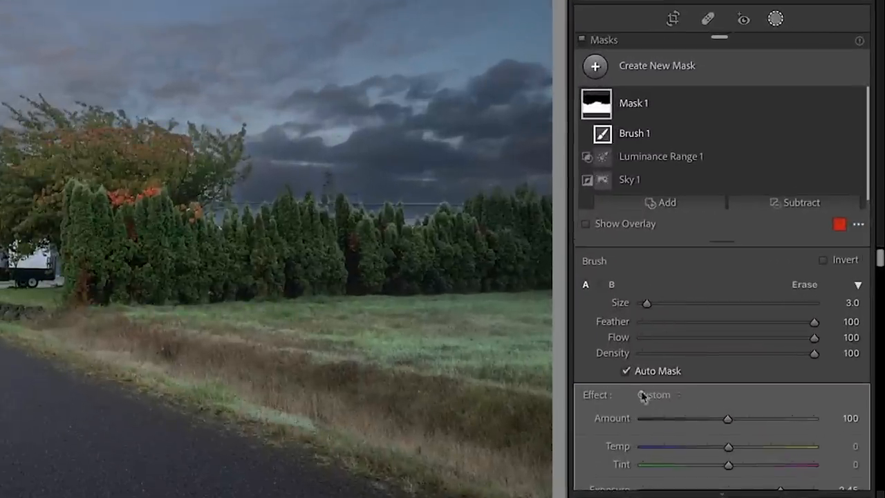
Lower the foreground mask's exposure to about 2.10
scroll(down, 3)
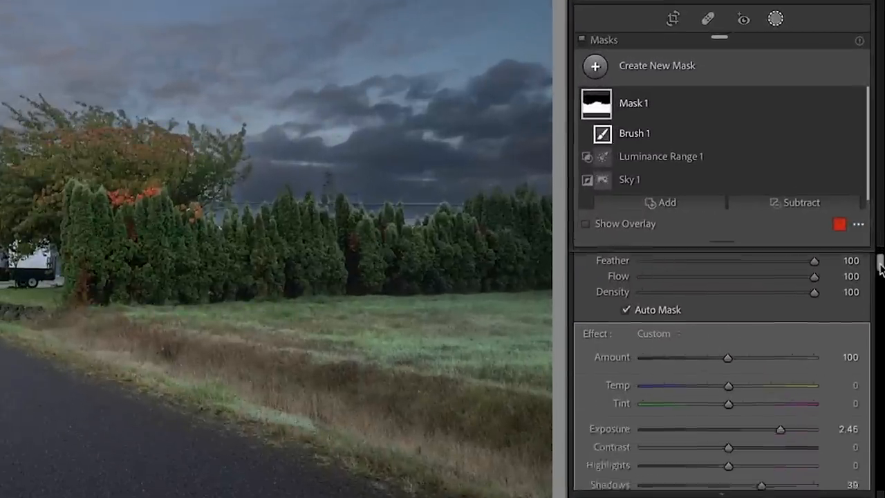
scroll(down, 3)
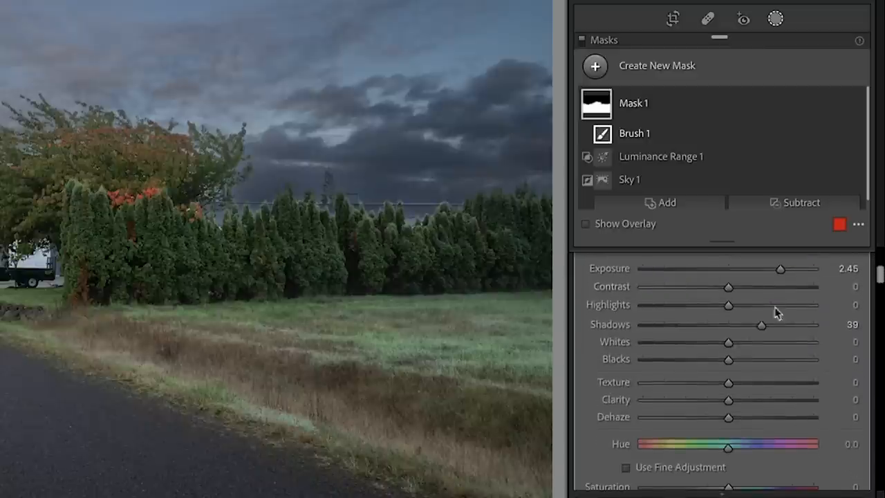
drag(780, 268, 776, 268)
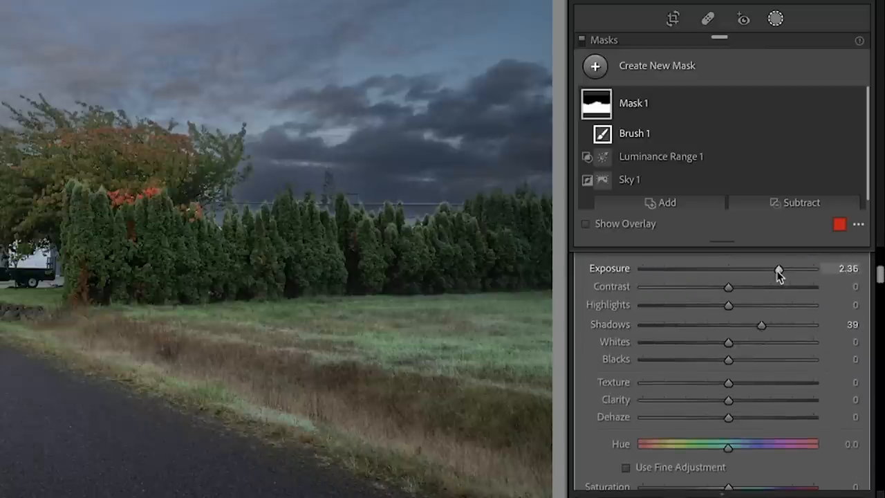
drag(780, 269, 773, 268)
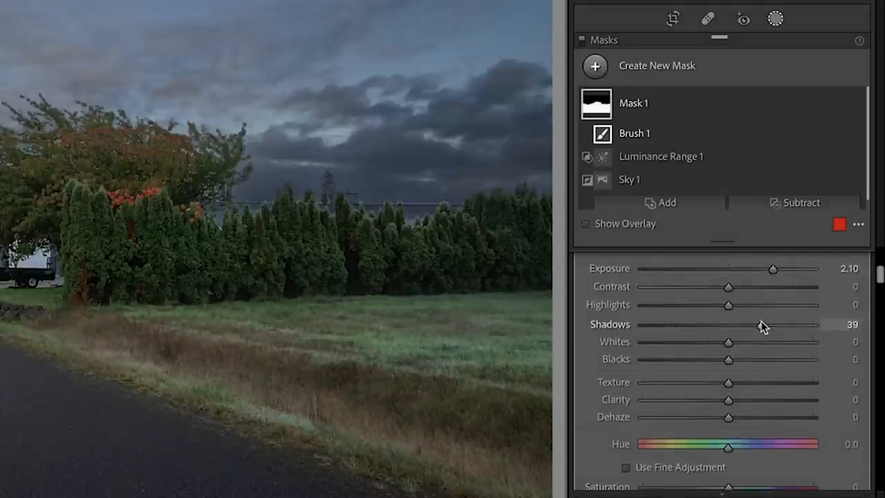
Set the Basic panel exposure for the whole photo to about +0.40
scroll(down, 3)
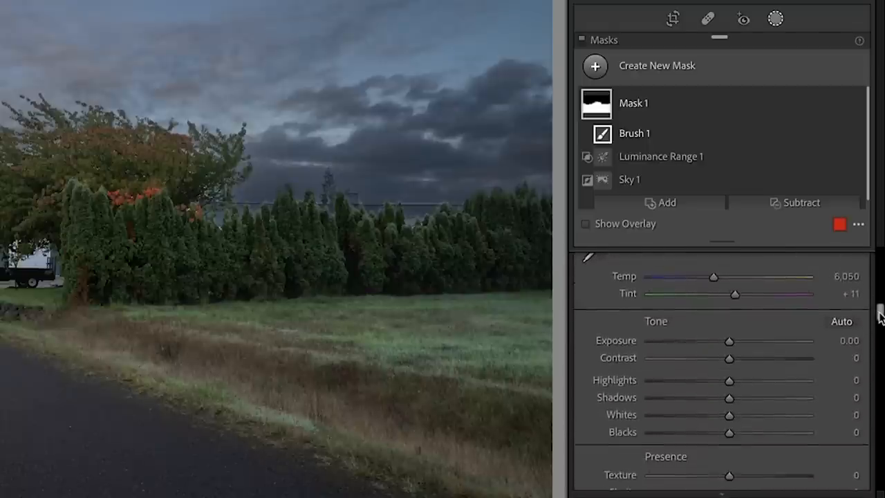
scroll(down, 3)
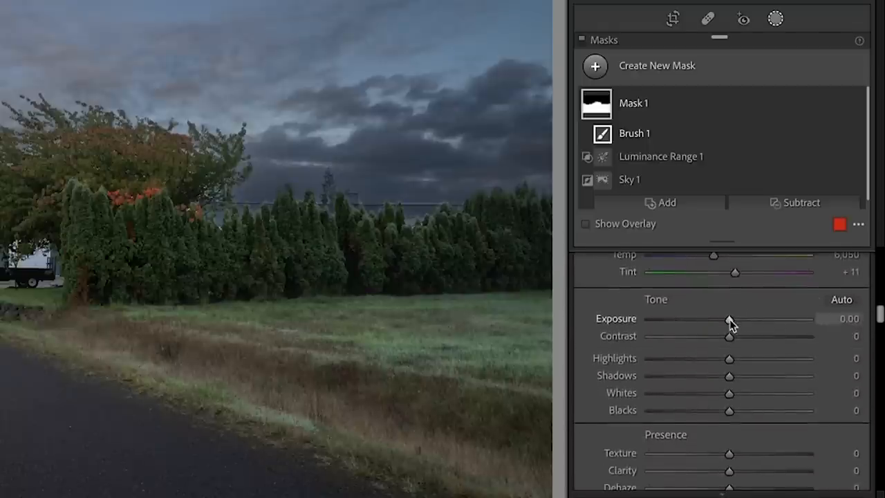
drag(730, 318, 736, 318)
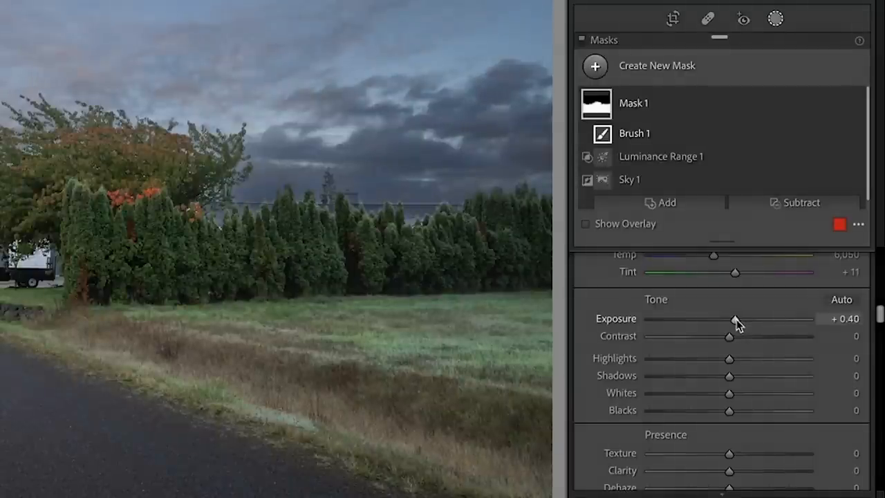
drag(728, 358, 681, 358)
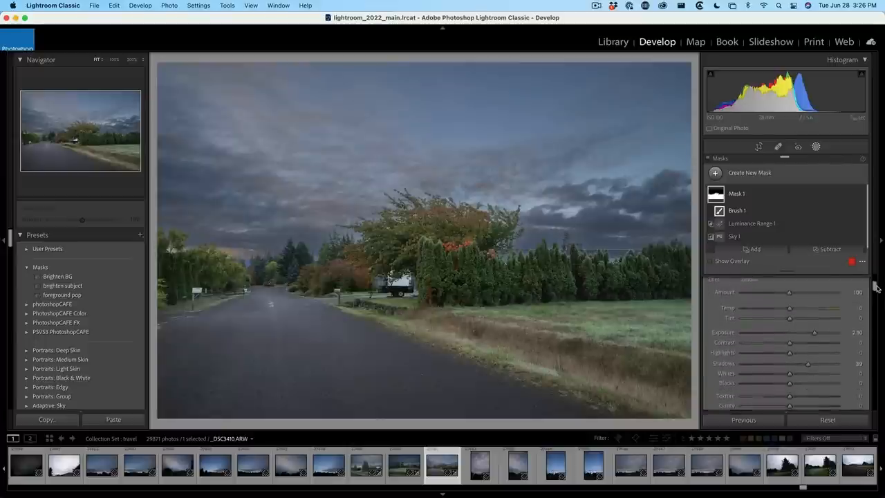
Fine-tune the foreground mask's exposure and shadows to brighten the treeline, field and road
drag(822, 332, 788, 332)
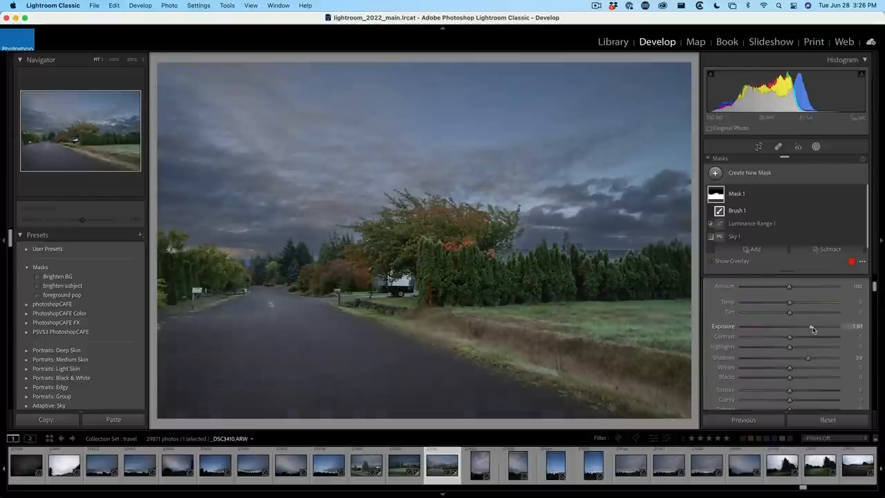
drag(790, 326, 812, 327)
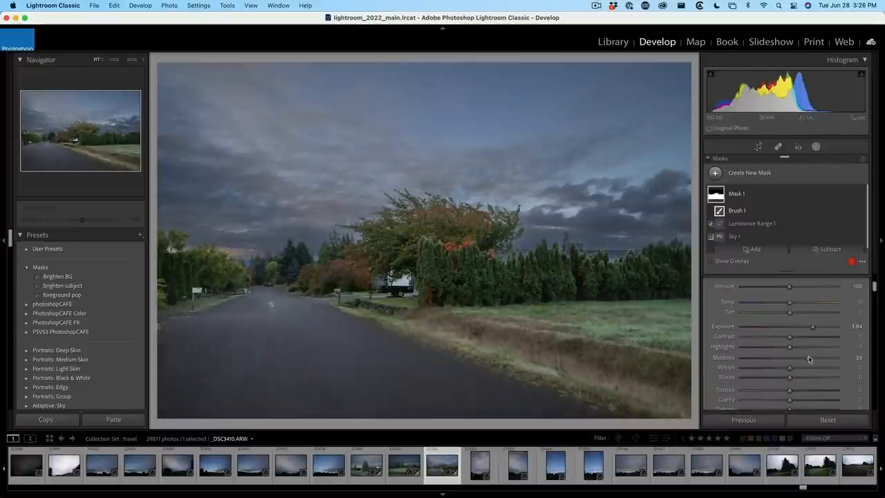
drag(813, 356, 805, 357)
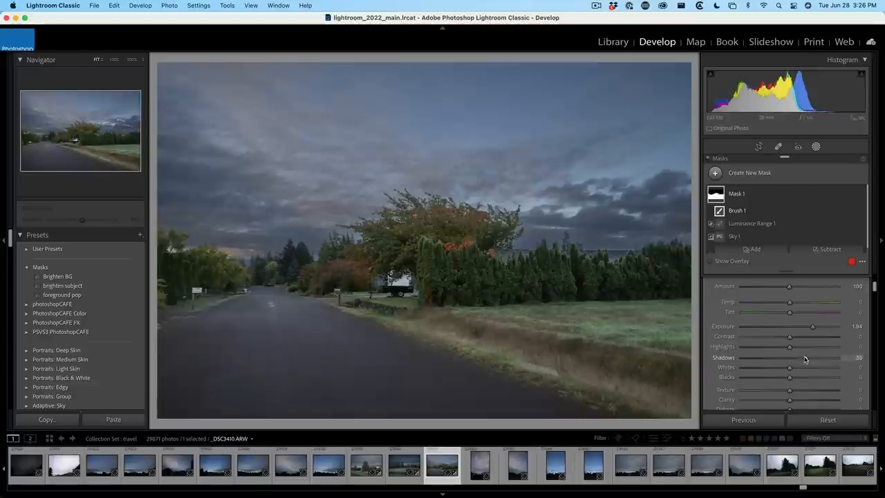
drag(808, 357, 805, 356)
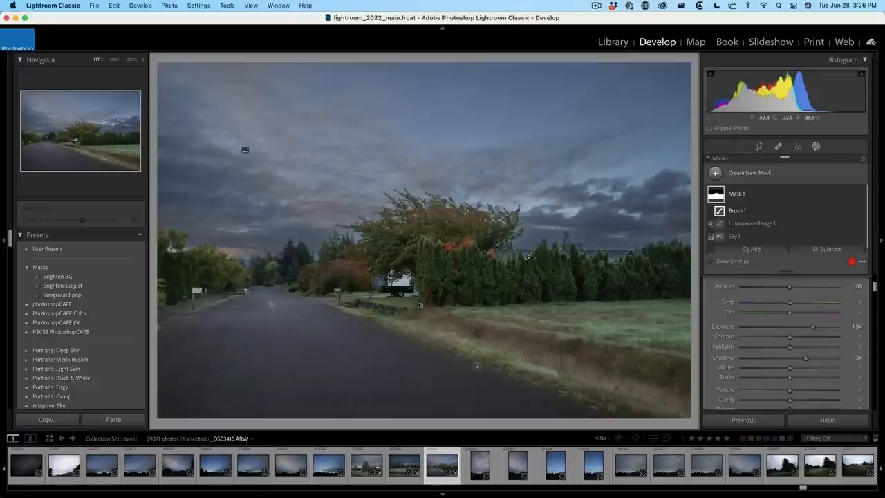